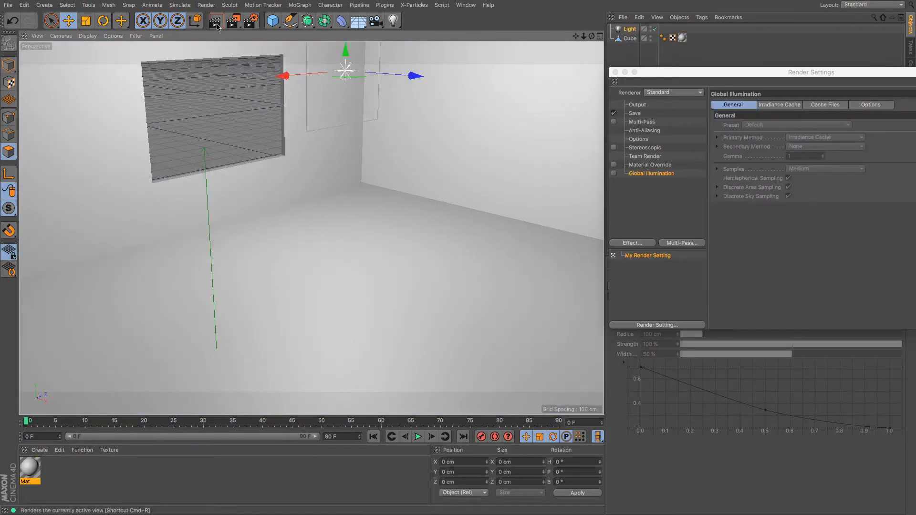
Render the room, move the light outside beyond the window, and re-render without Global Illumination
left_click(215, 21)
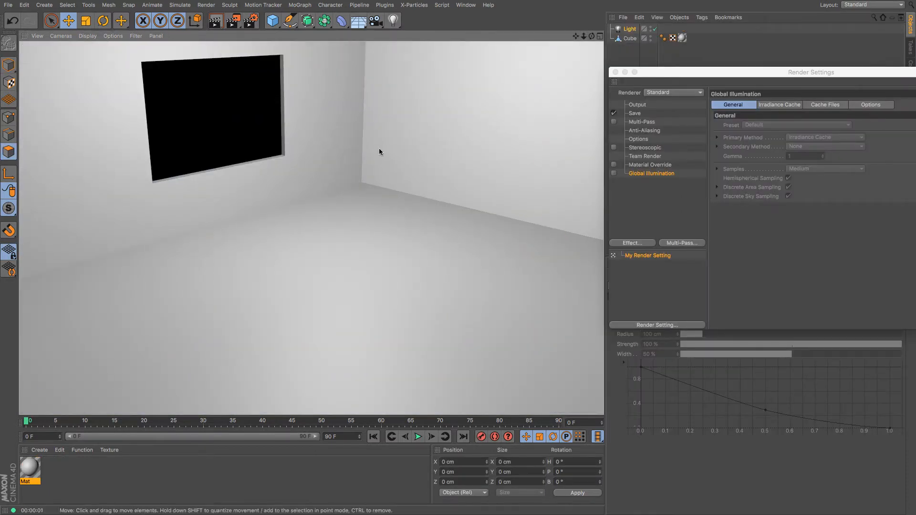
left_click(630, 28)
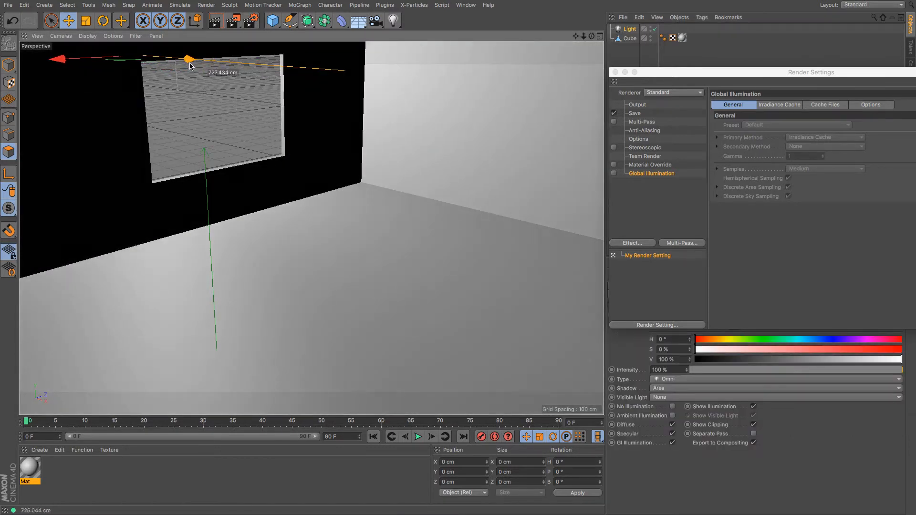
left_click(216, 20)
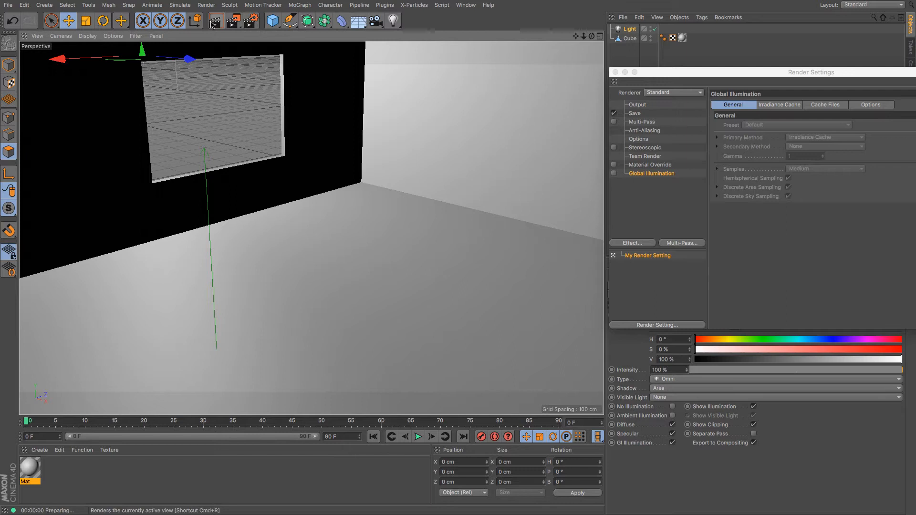
left_click(216, 21)
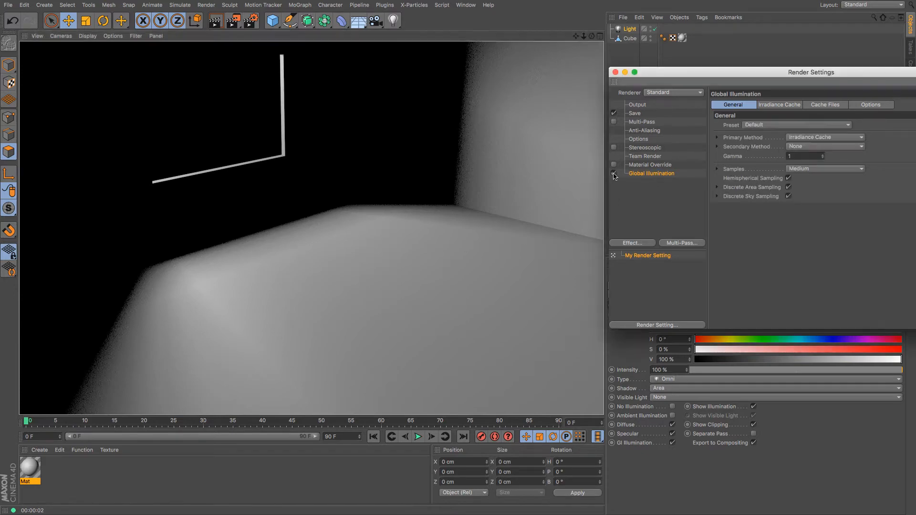
Enable Global Illumination and render the room with softly bounced light
left_click(215, 20)
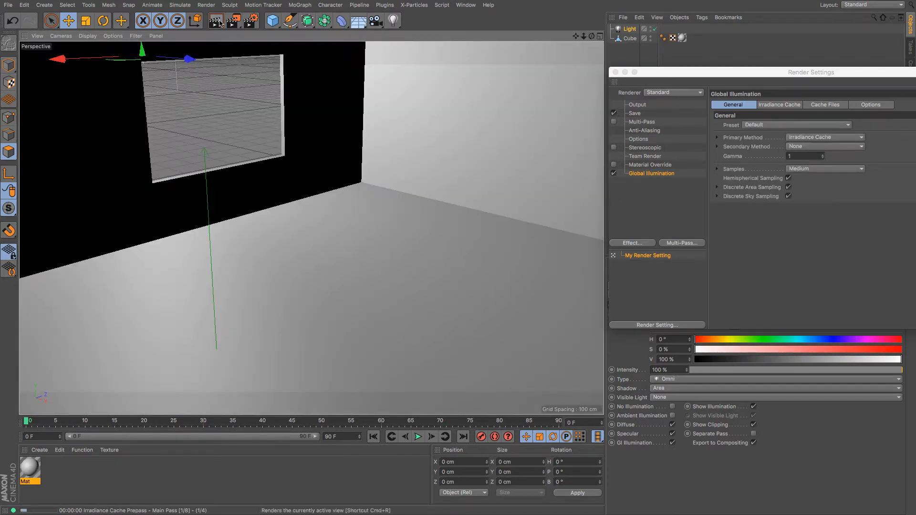
left_click(216, 21)
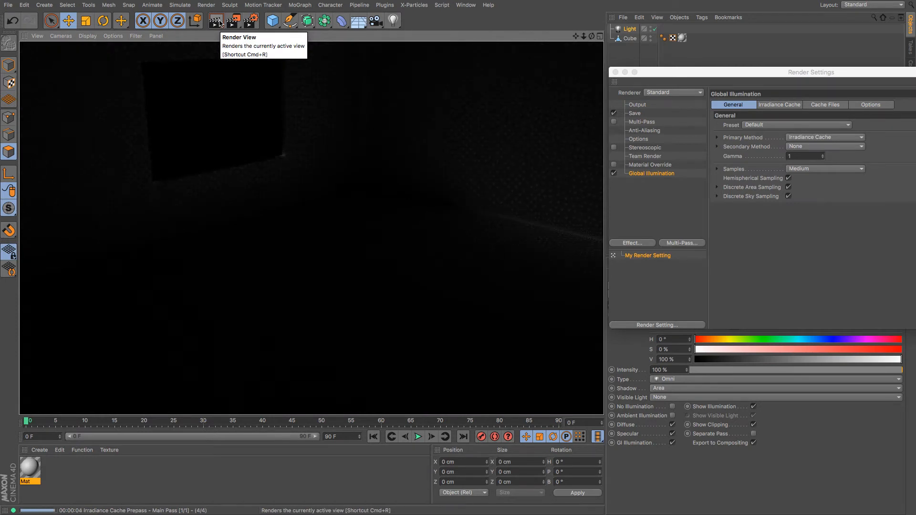
left_click(216, 21)
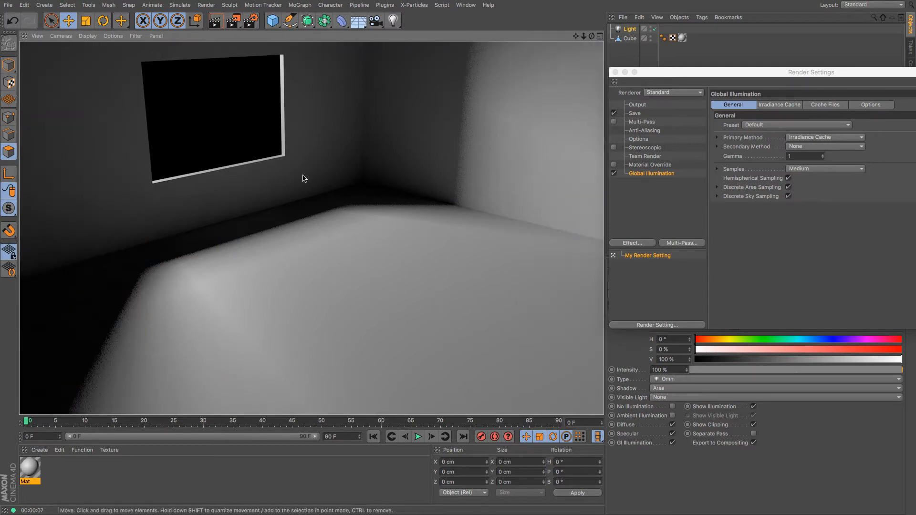
mouse_move(34, 222)
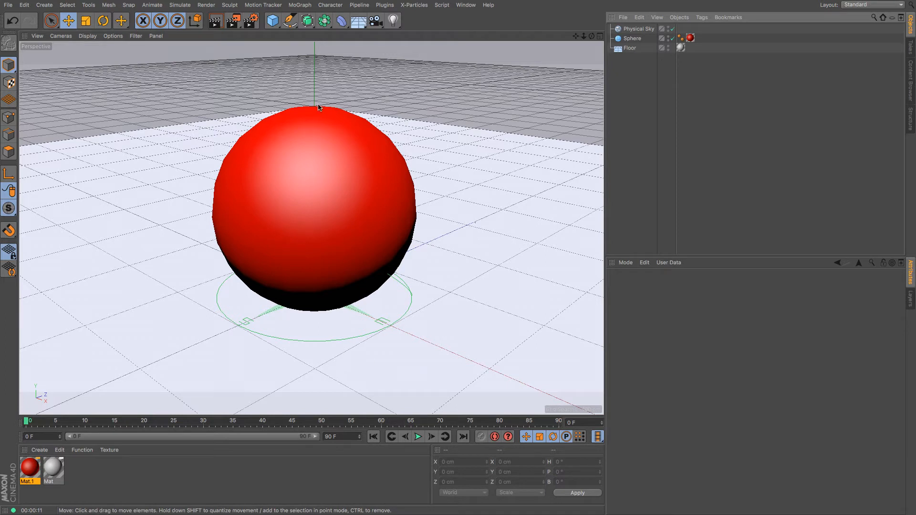
mouse_move(434, 316)
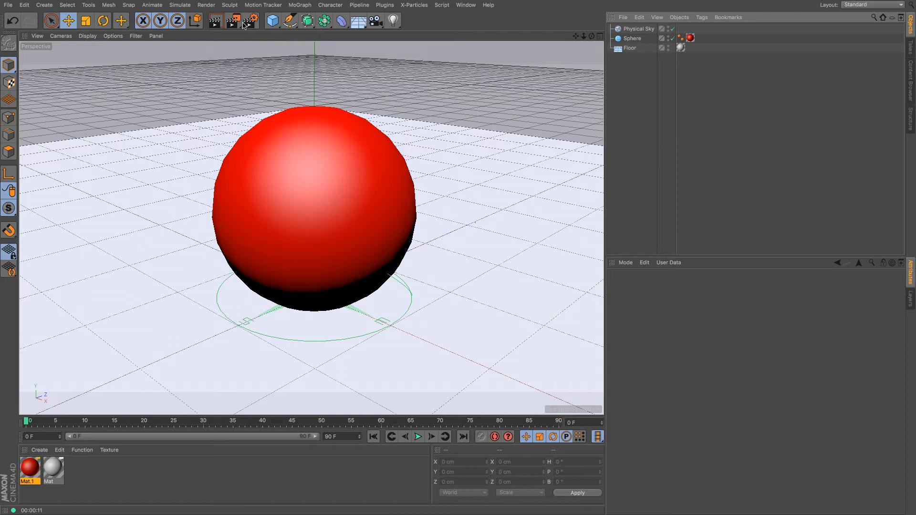
Render the red sphere scene with Global Illumination off, showing a bluish shadow
left_click(251, 20)
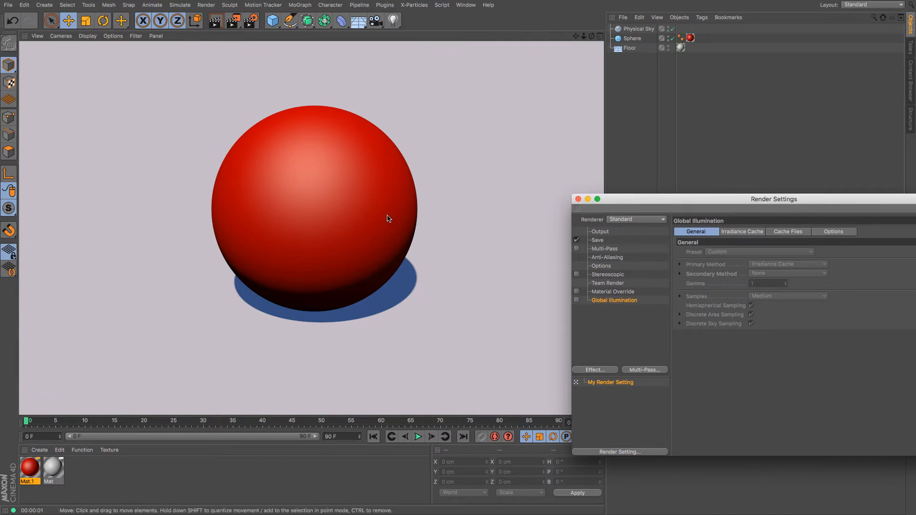
mouse_move(226, 302)
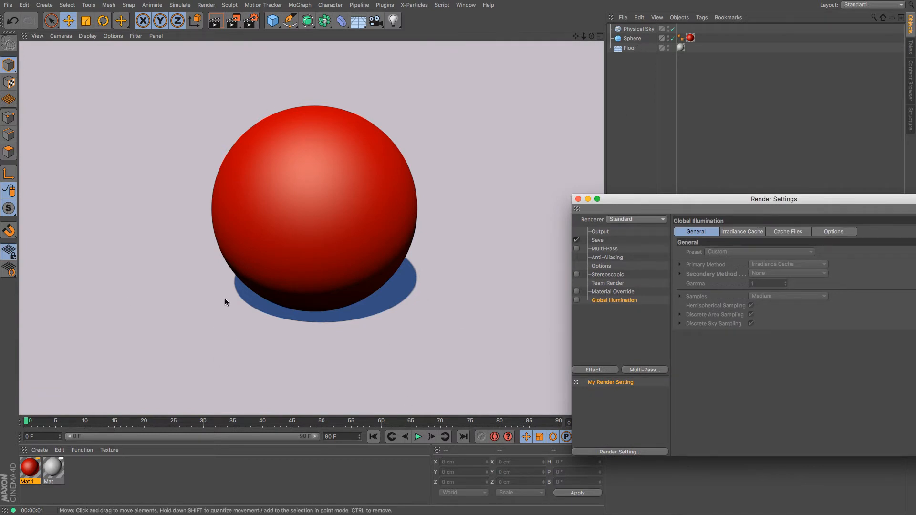
mouse_move(221, 211)
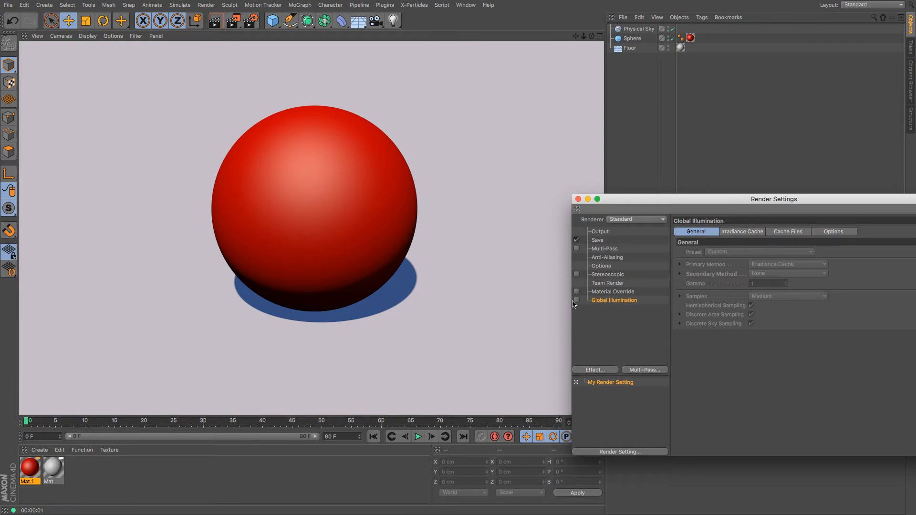
Enable Global Illumination and re-render the sphere scene for a softer, lighter shadow
left_click(575, 300)
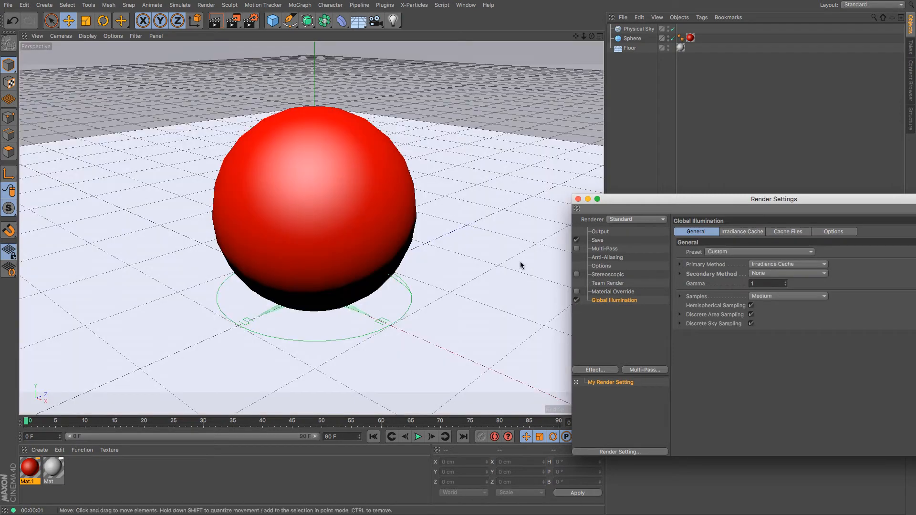
left_click(216, 21)
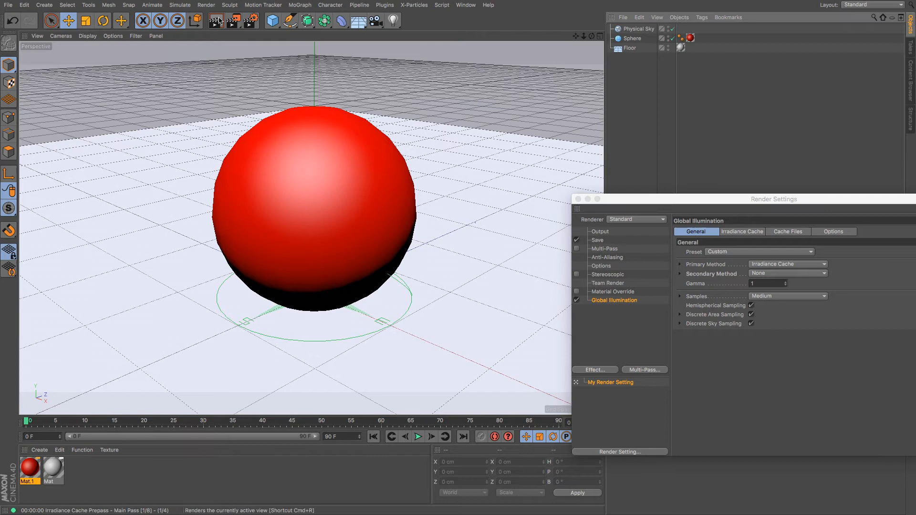
left_click(217, 21)
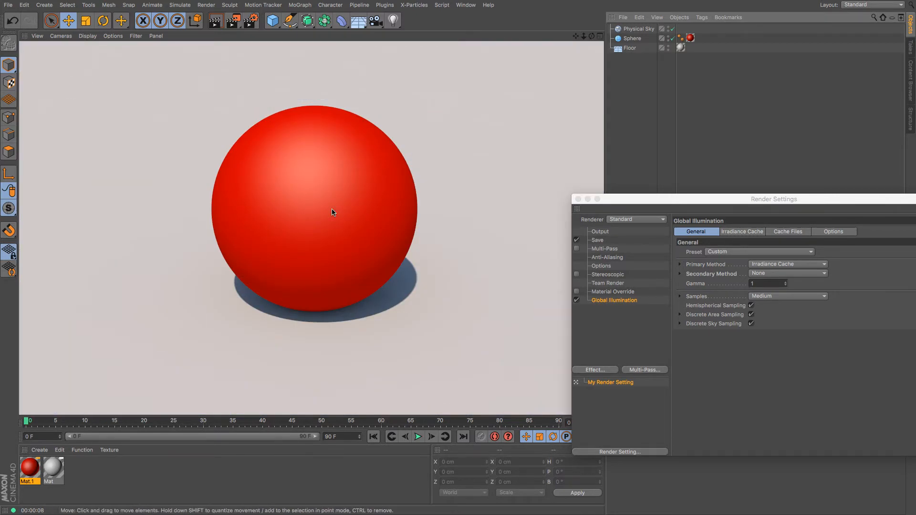
mouse_move(564, 253)
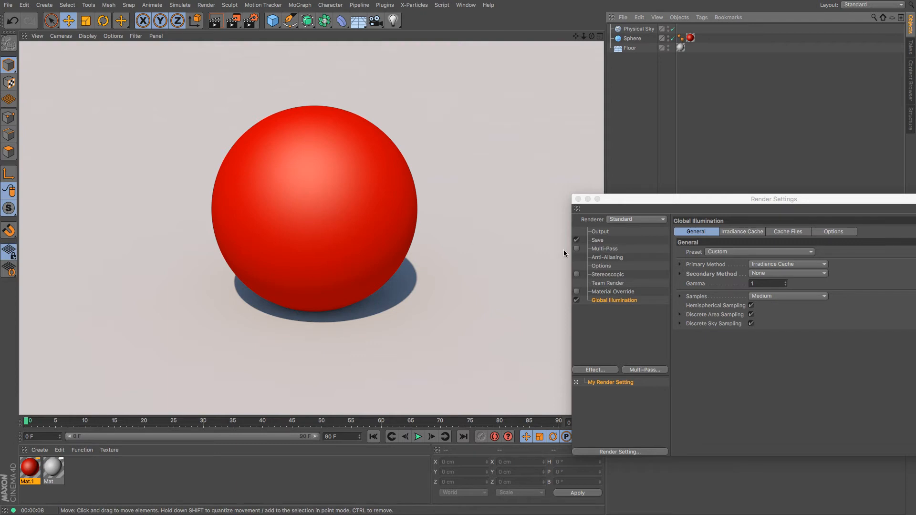
mouse_move(427, 178)
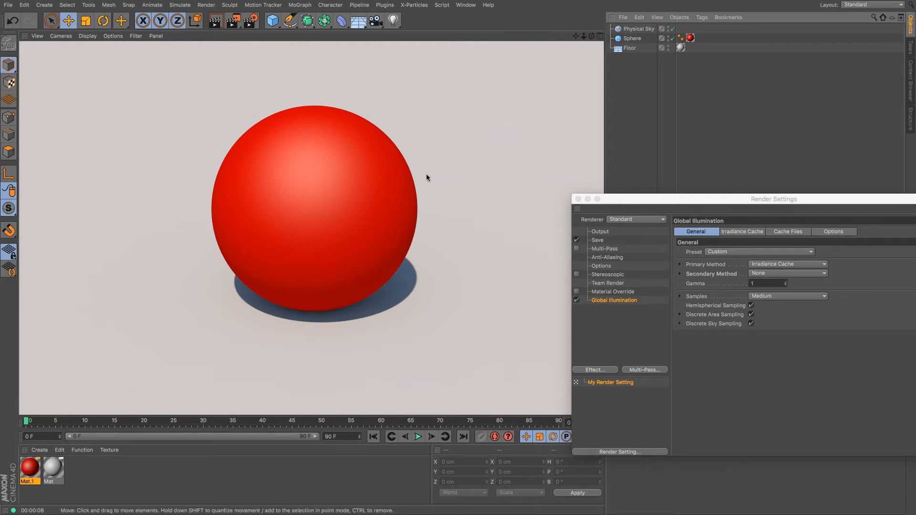
mouse_move(506, 142)
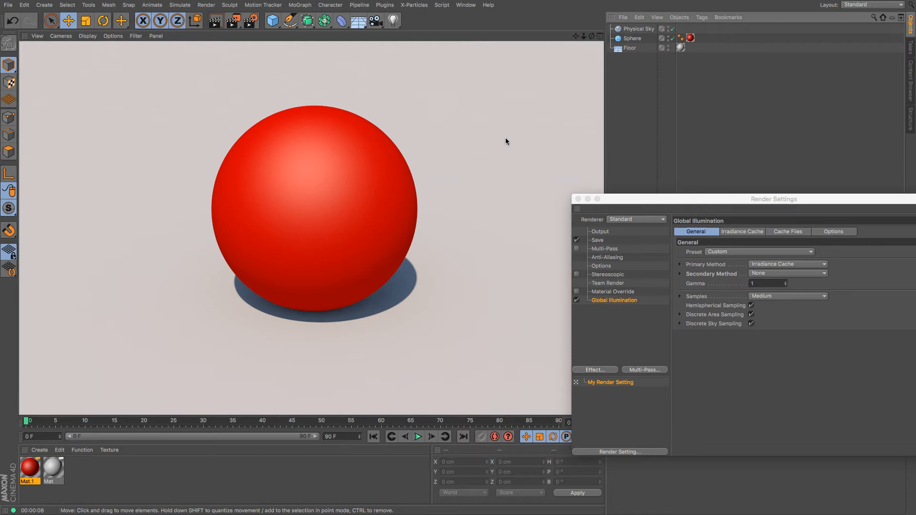
mouse_move(353, 255)
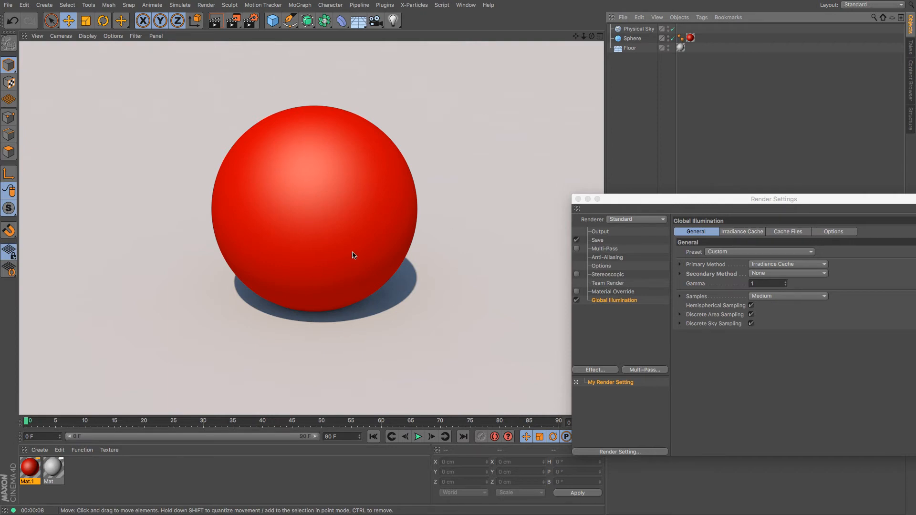
mouse_move(292, 292)
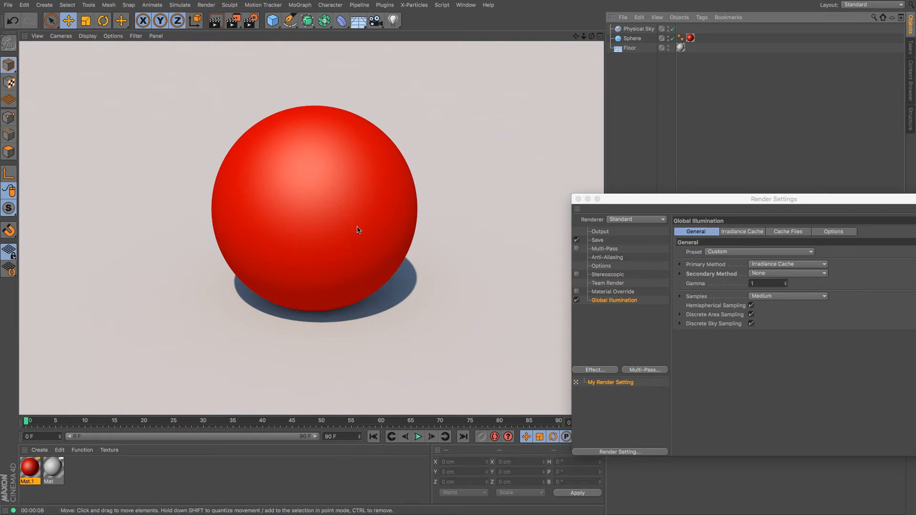
mouse_move(458, 221)
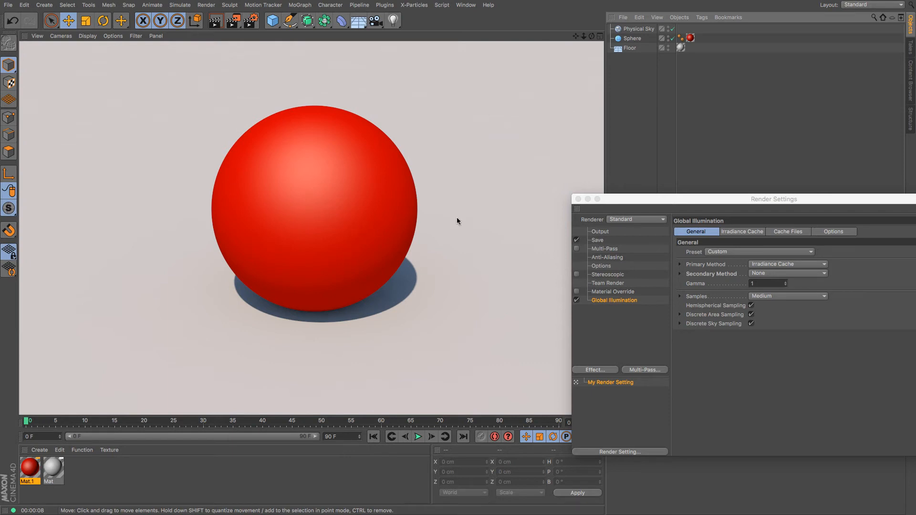
mouse_move(381, 229)
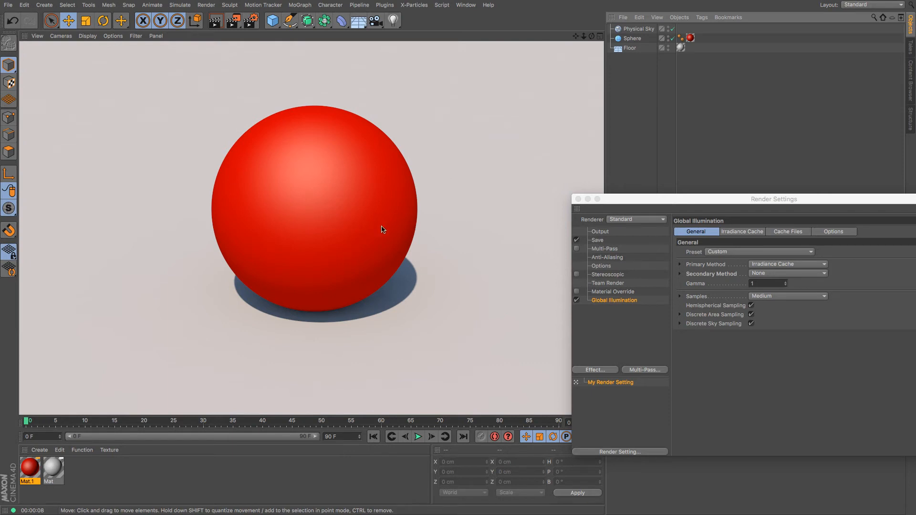
Set the Global Illumination Secondary Method to Light Mapping
left_click(824, 274)
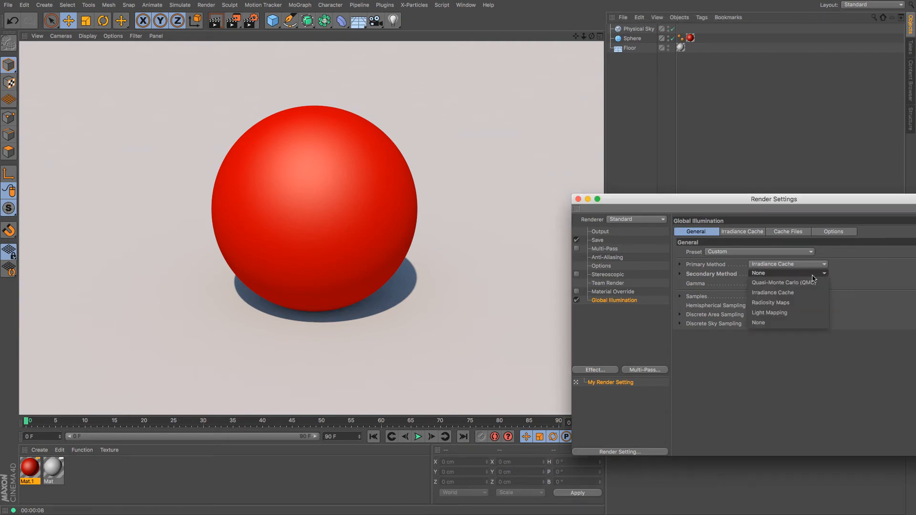
left_click(769, 313)
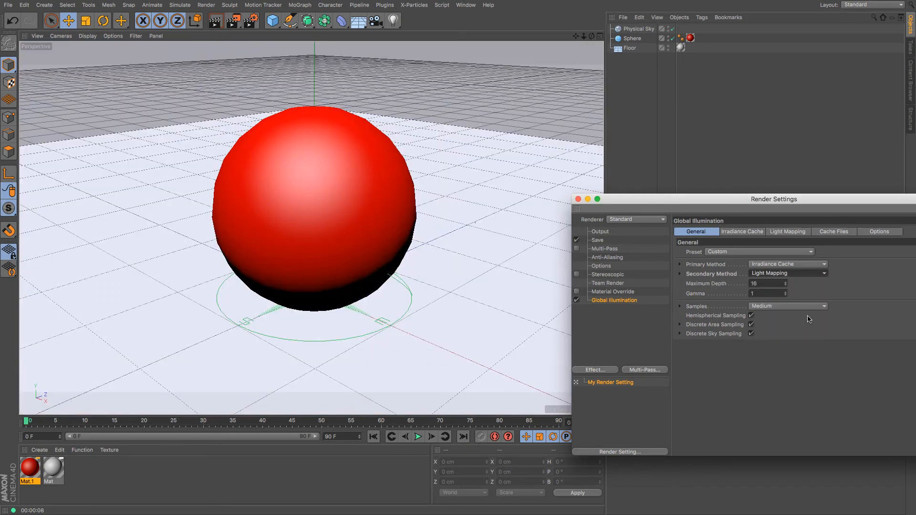
mouse_move(705, 272)
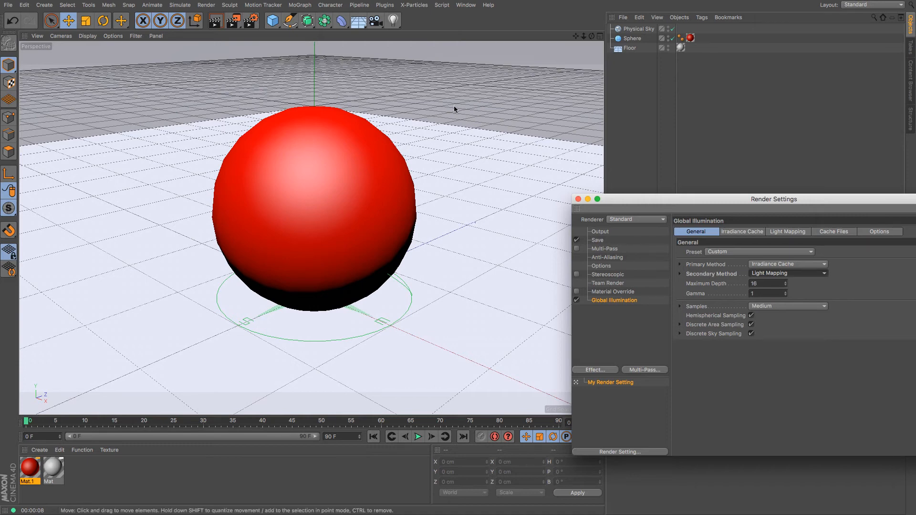
mouse_move(215, 21)
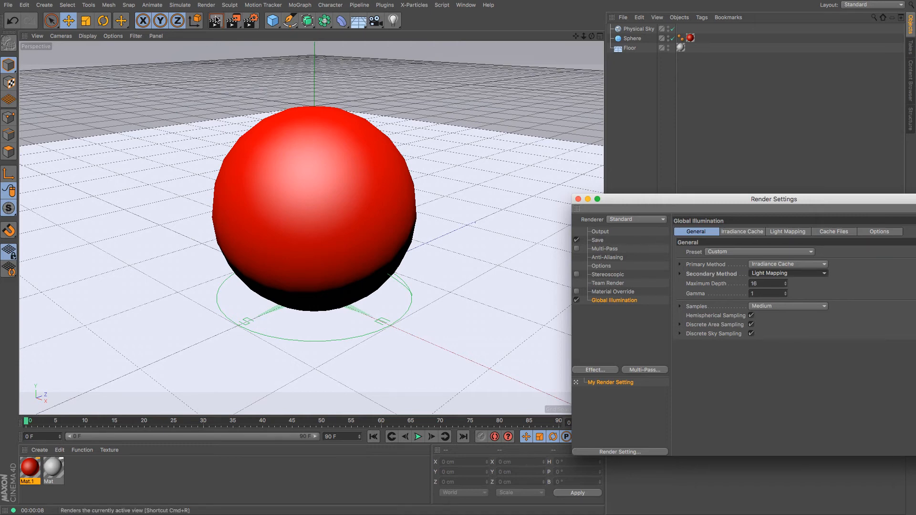
Render the sphere with Light Mapping, showing red light bleeding onto the floor
left_click(215, 20)
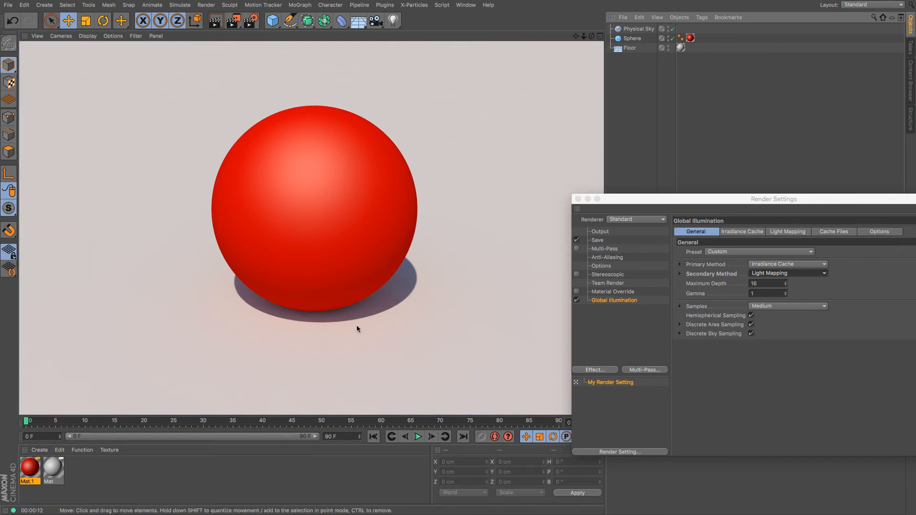
mouse_move(335, 321)
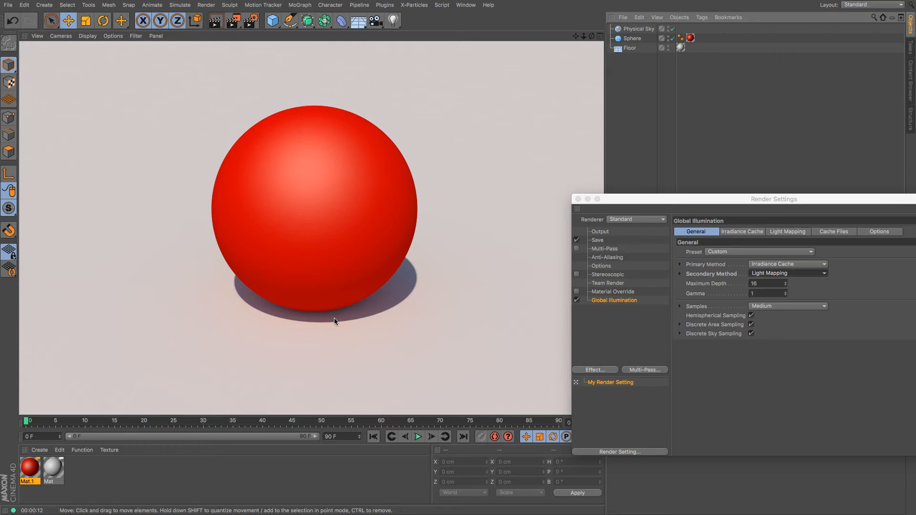
mouse_move(352, 315)
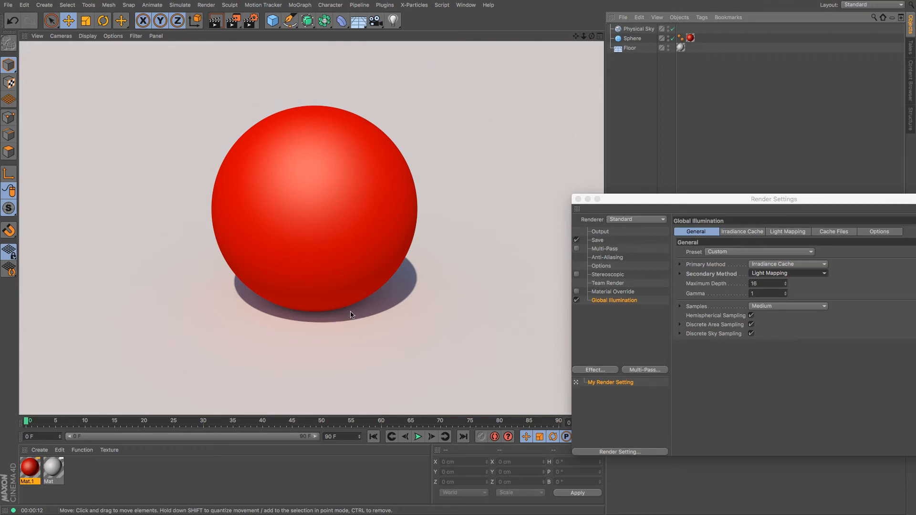
mouse_move(276, 335)
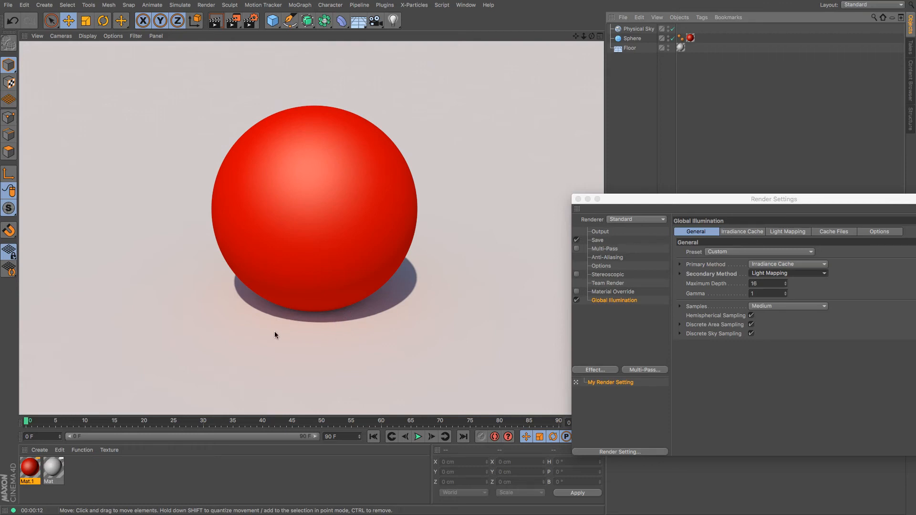
mouse_move(366, 336)
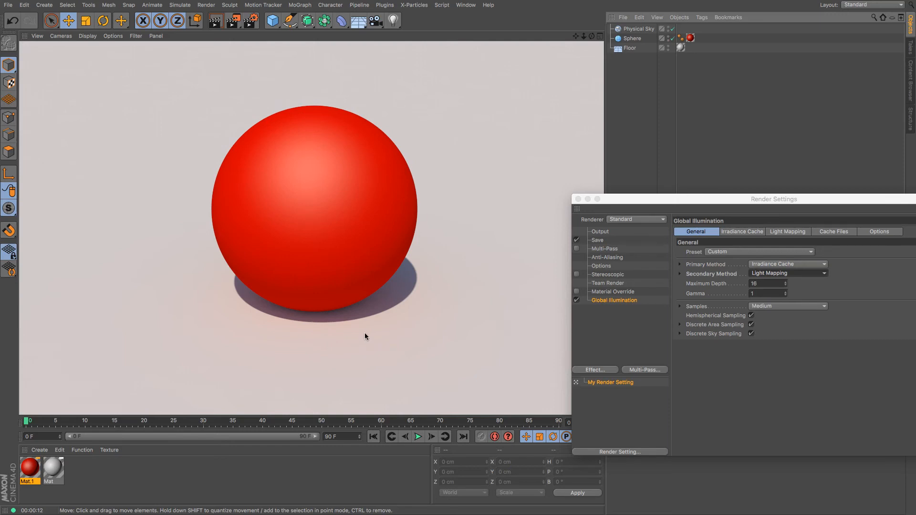